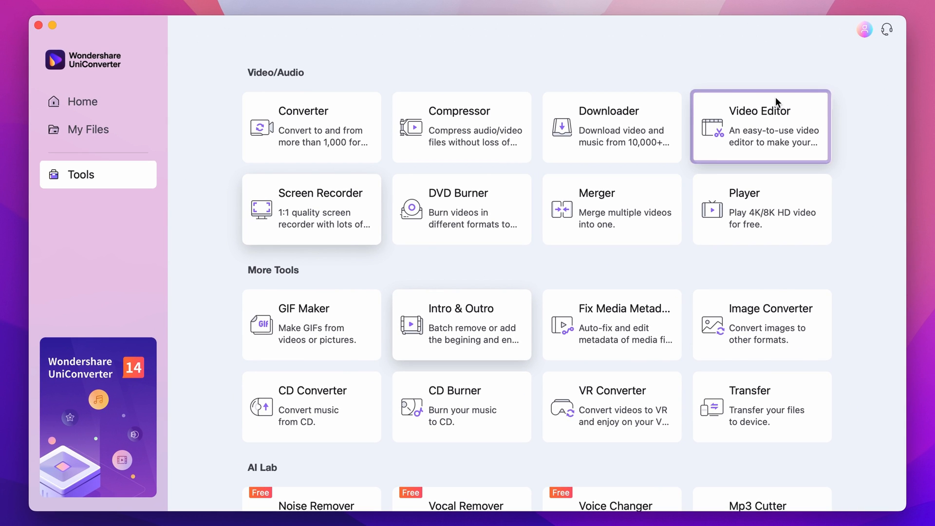
# Step: Load the aerial clip 3157002721.mp4 into the Video Editor
pyautogui.click(760, 126)
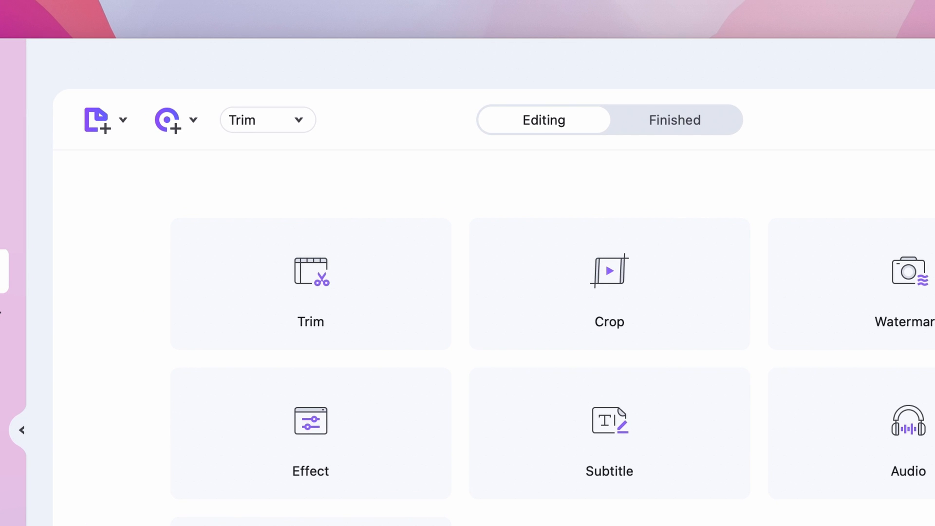
pyautogui.click(98, 120)
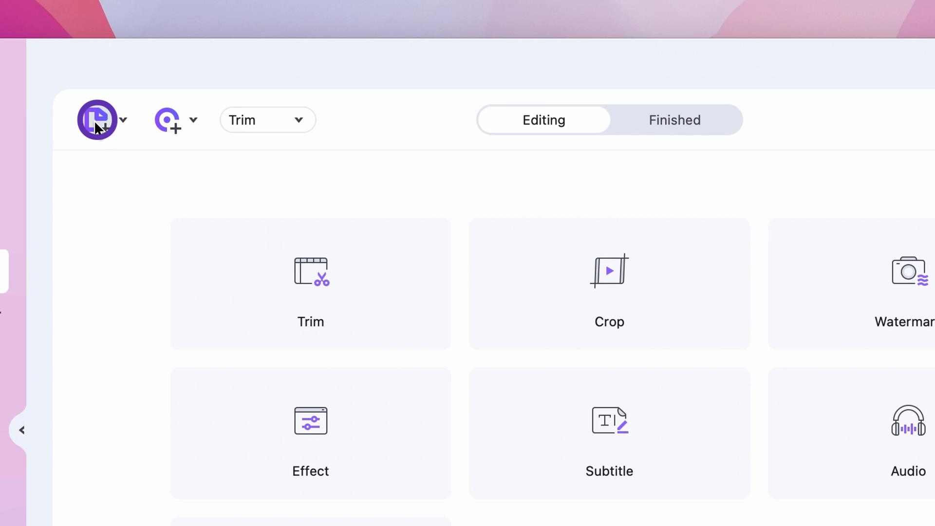
pyautogui.click(97, 119)
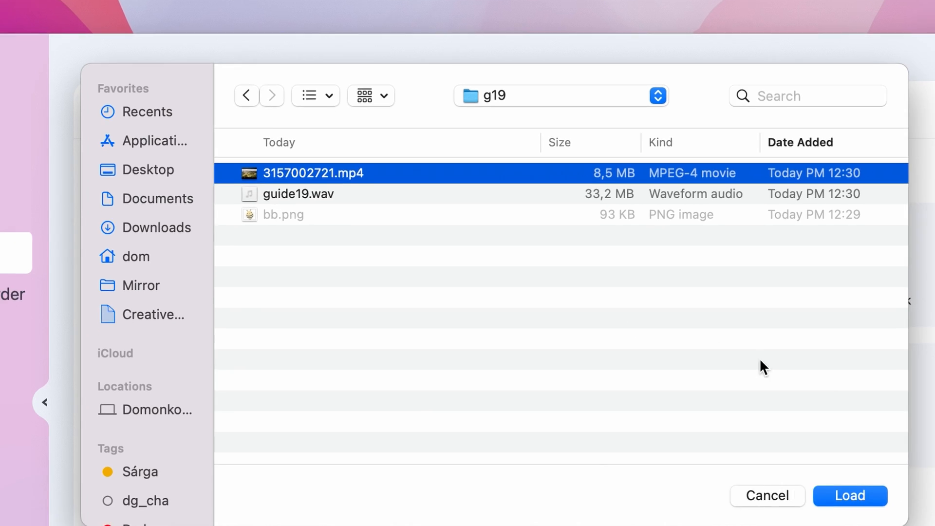
pyautogui.click(850, 496)
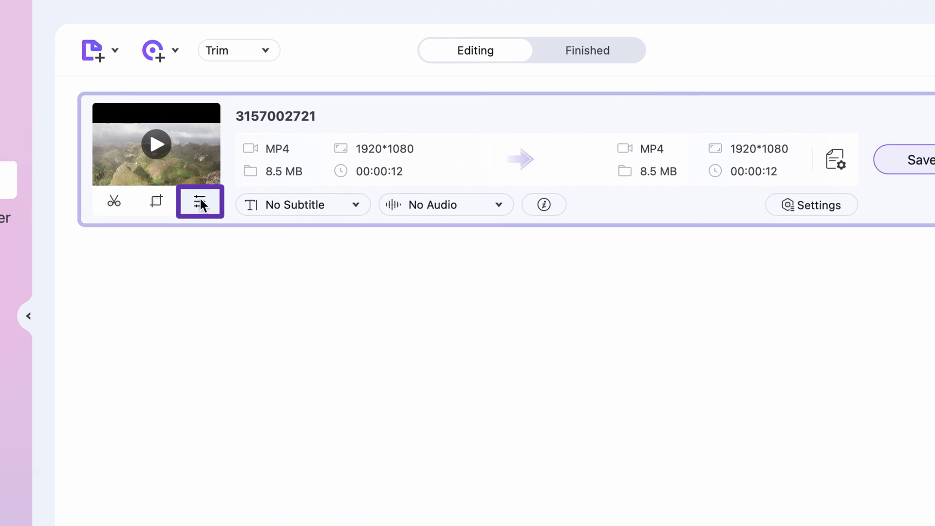
# Step: Open the clip's Watermark settings, select Image Type, and start choosing the watermark picture
pyautogui.click(200, 202)
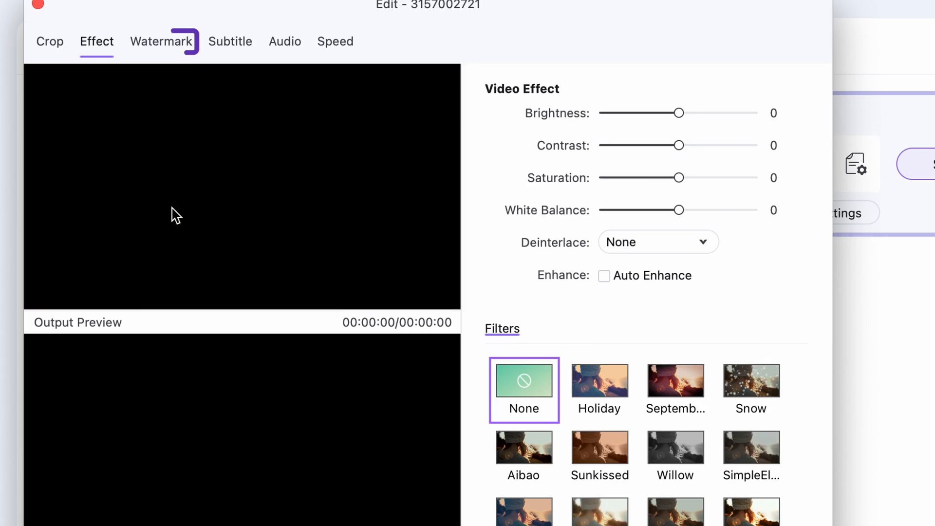
pyautogui.click(161, 40)
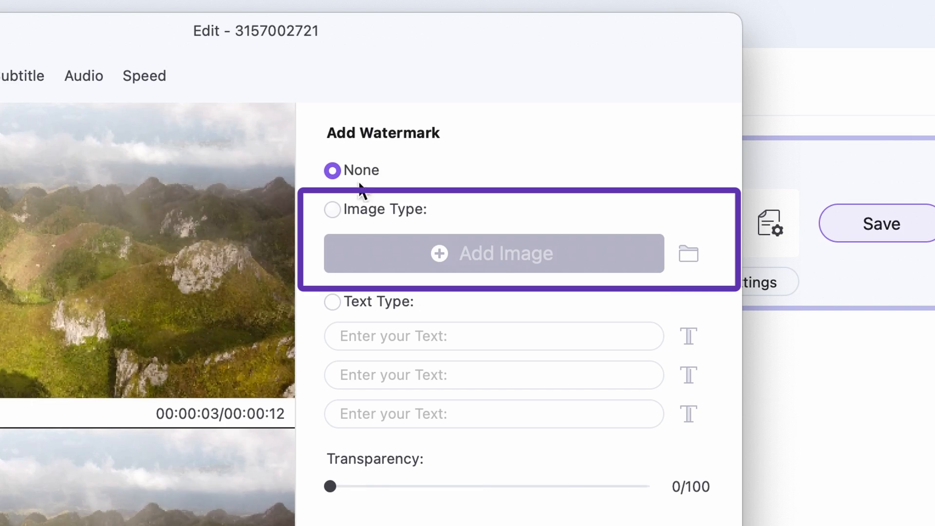
pyautogui.click(332, 209)
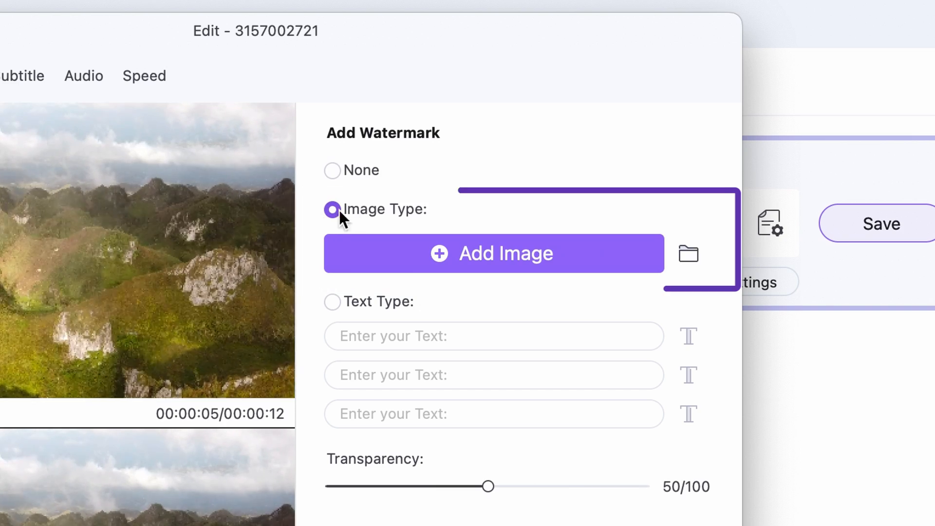
pyautogui.click(333, 302)
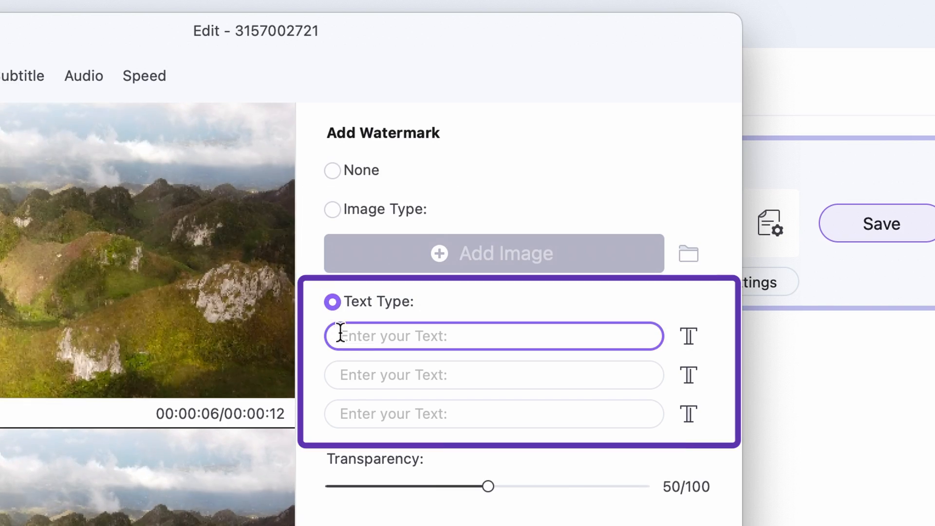
pyautogui.click(332, 209)
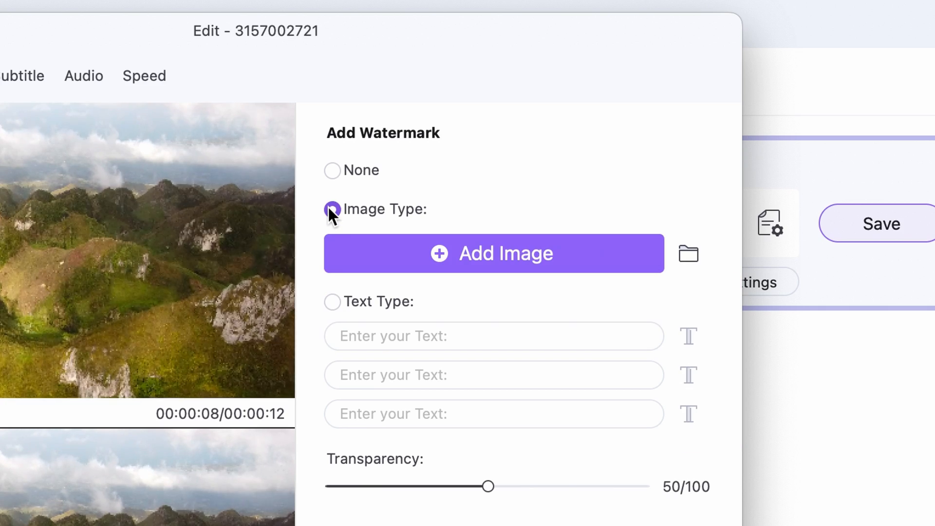
pyautogui.click(494, 253)
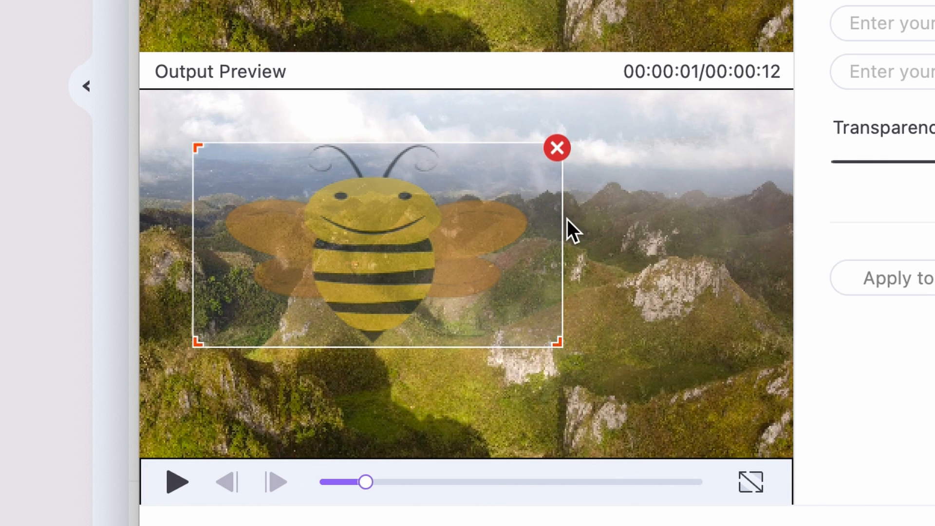
# Step: Shrink the bee watermark, shift it right, and adjust its transparency
pyautogui.moveTo(558, 242); pyautogui.dragTo(425, 241)
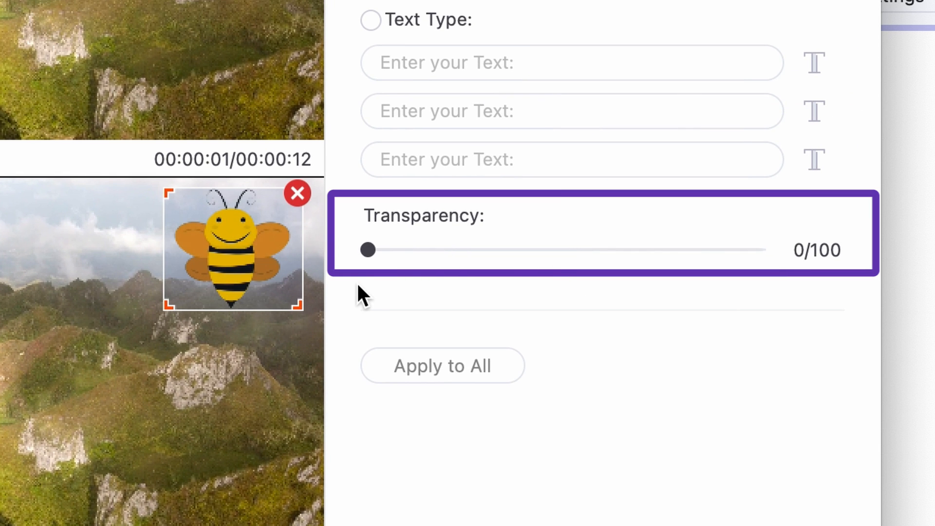
pyautogui.moveTo(366, 250); pyautogui.dragTo(531, 249)
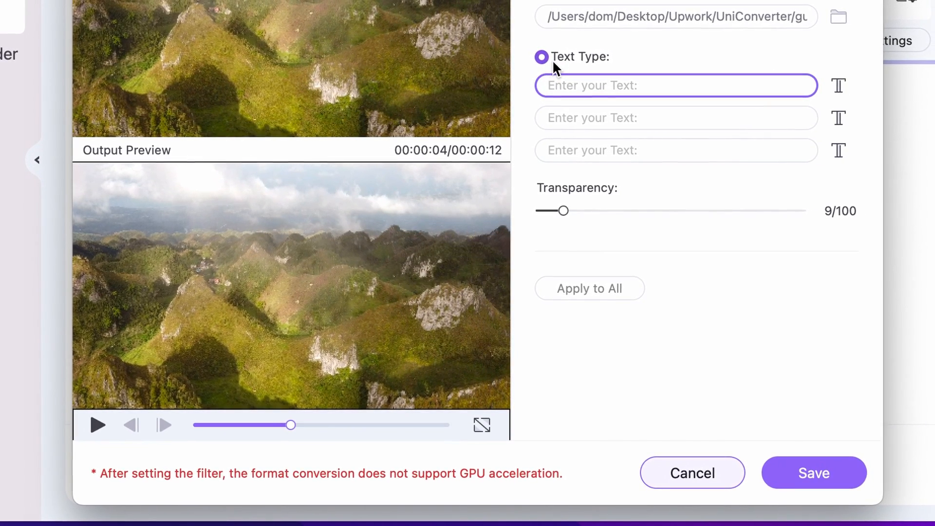
# Step: Apply a smaller font size to the Wondershare text watermark line
pyautogui.click(837, 86)
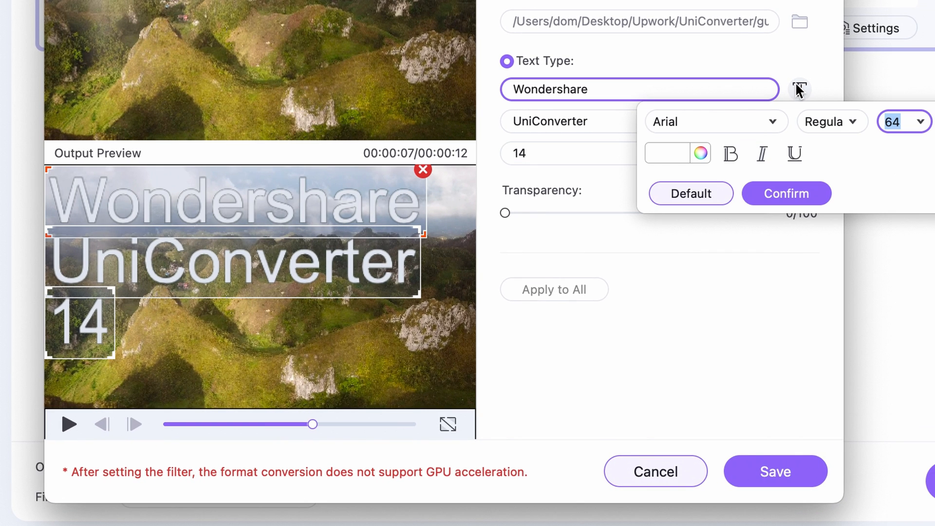
pyautogui.click(921, 121)
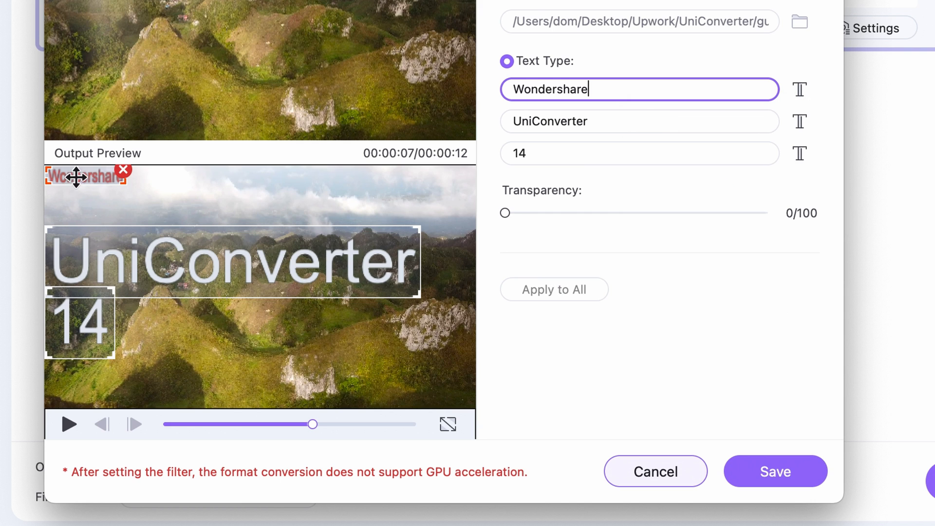
# Step: Move the Wondershare and UniConverter lines to the top right, ending at 0 transparency
pyautogui.moveTo(83, 178); pyautogui.dragTo(424, 178)
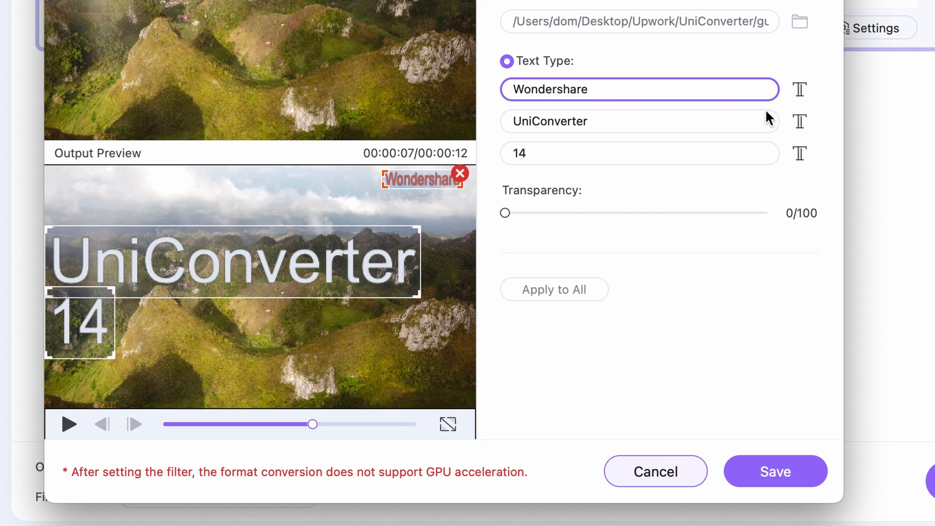
pyautogui.click(638, 154)
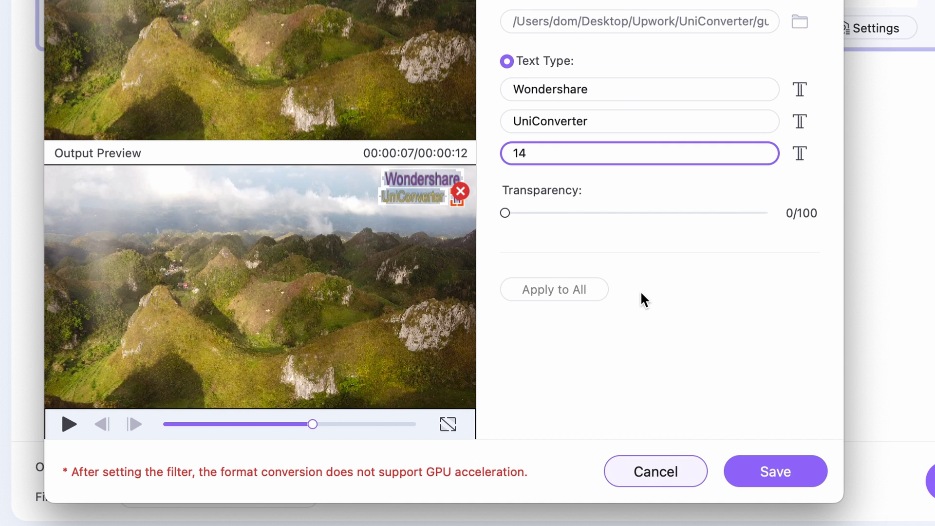
pyautogui.moveTo(504, 213); pyautogui.dragTo(744, 178)
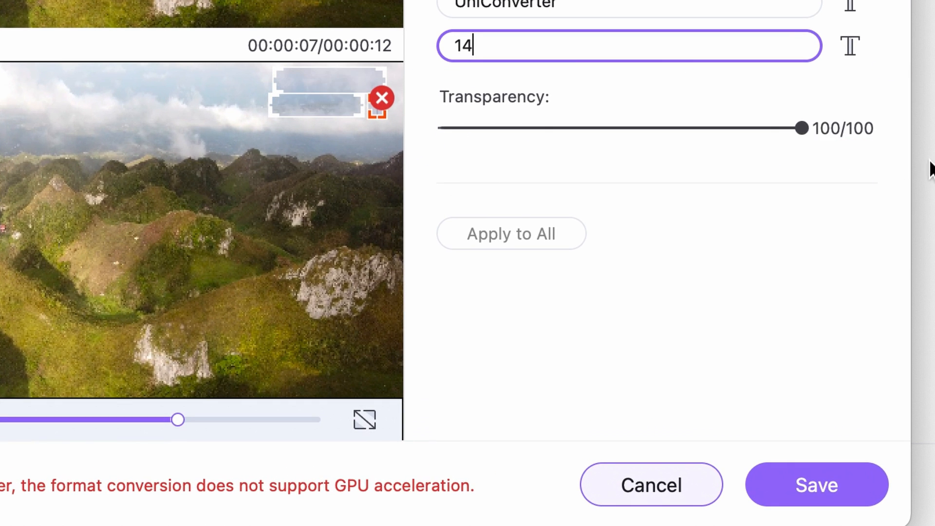
pyautogui.moveTo(802, 128); pyautogui.dragTo(443, 128)
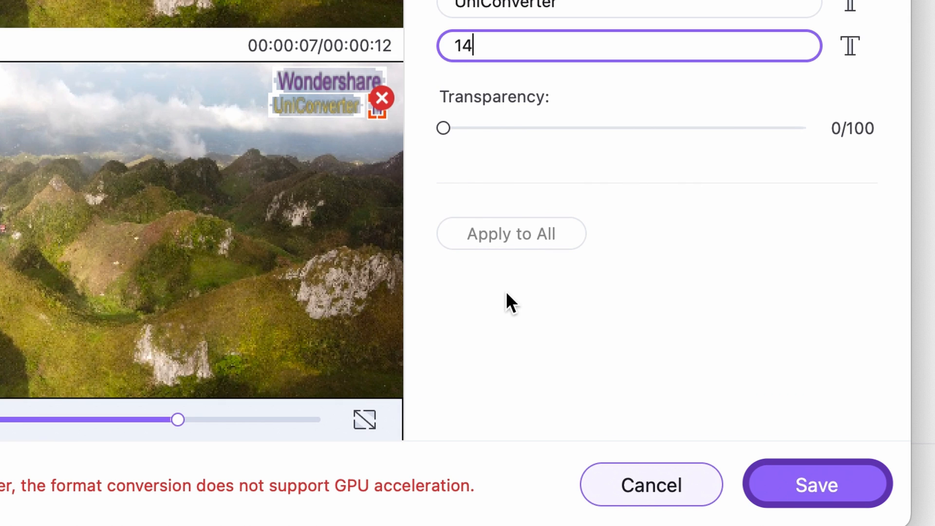
# Step: Save the watermark edits and set output to MP4 Same as source in the Edited folder
pyautogui.click(816, 484)
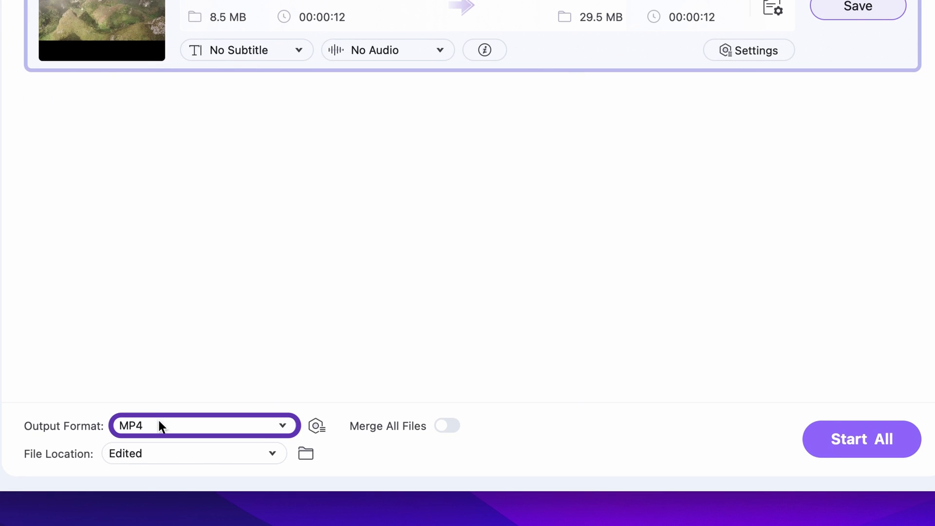
pyautogui.click(204, 426)
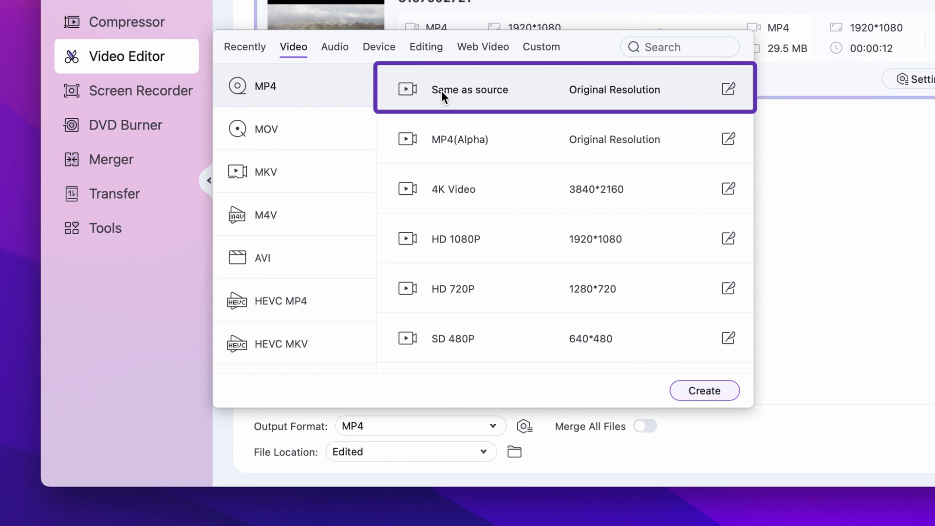
pyautogui.click(469, 89)
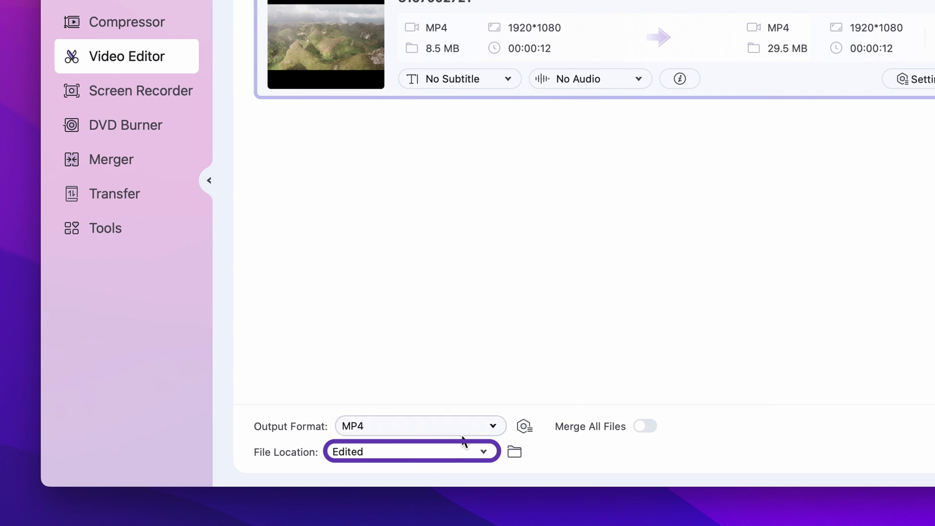
pyautogui.click(412, 452)
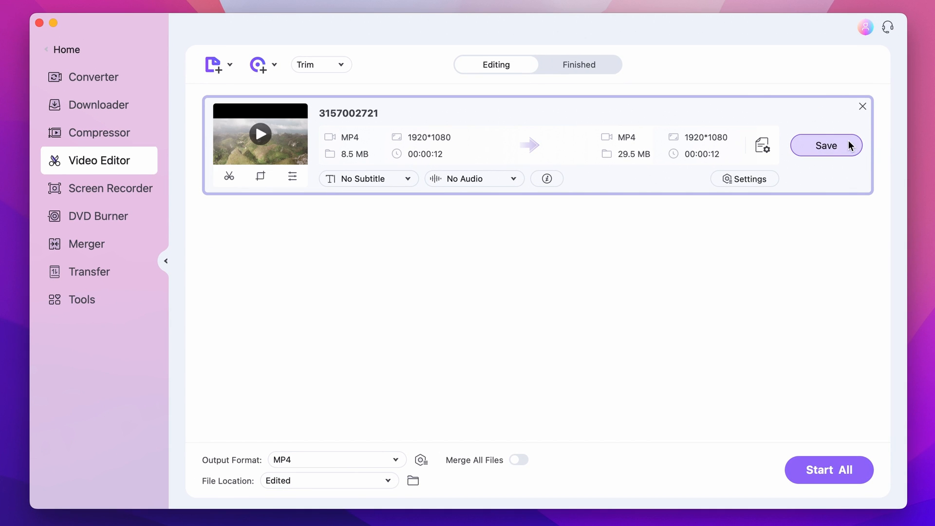
# Step: Export the watermarked aerial clip from its row in the Video Editor
pyautogui.click(826, 145)
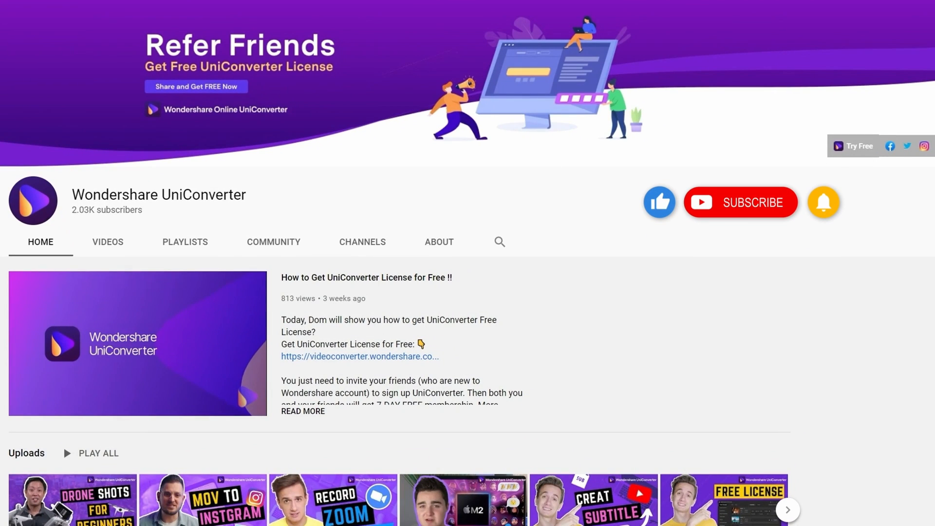
# Step: Subscribe to the Wondershare UniConverter YouTube channel
pyautogui.click(740, 202)
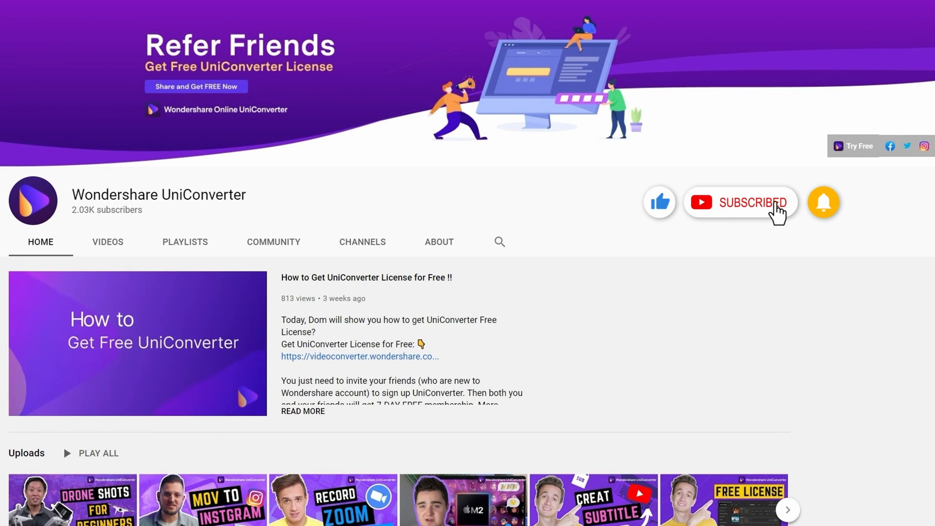